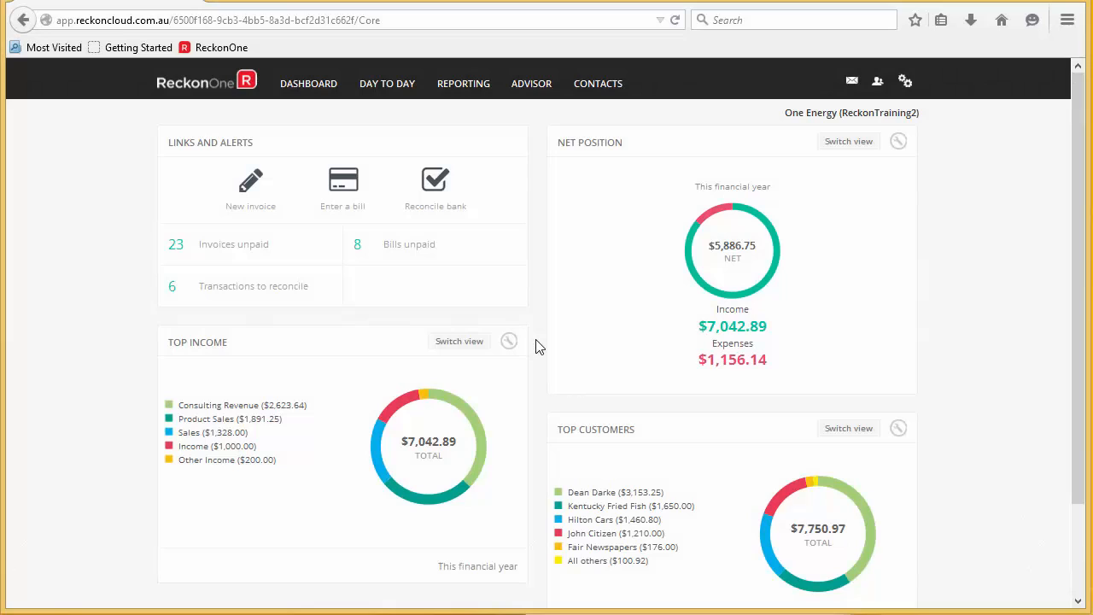
- Expand the DAY TO DAY menu from the One Energy dashboard
{"action": "left_click", "coordinate": [386, 82]}
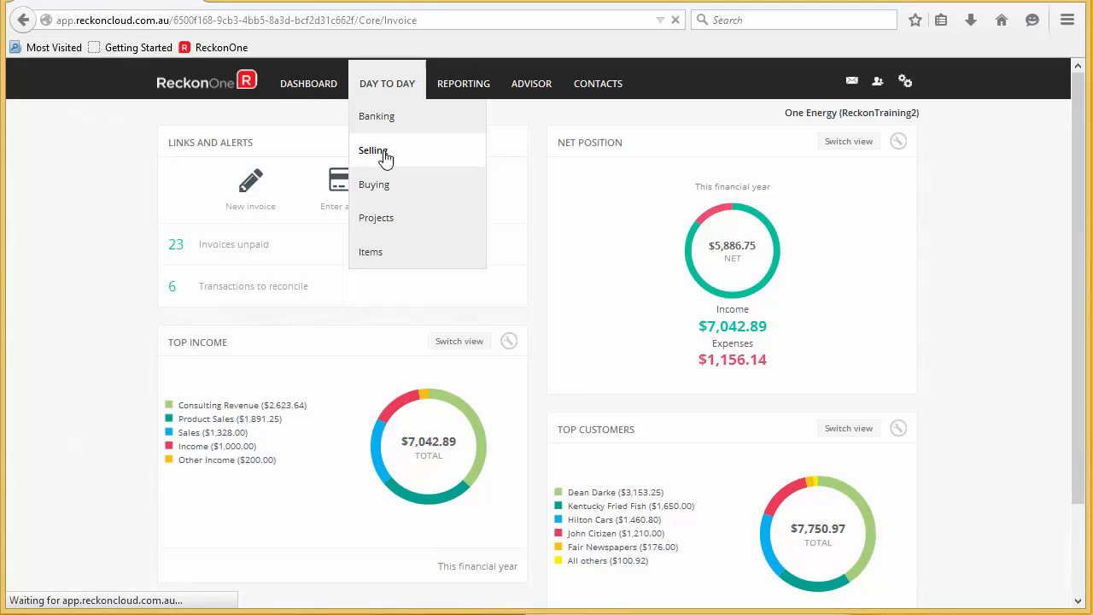
- Create a new $10.00 coax cable invoice for Product Cash Sales (EOD) from Selling and approve it
{"action": "left_click", "coordinate": [373, 150]}
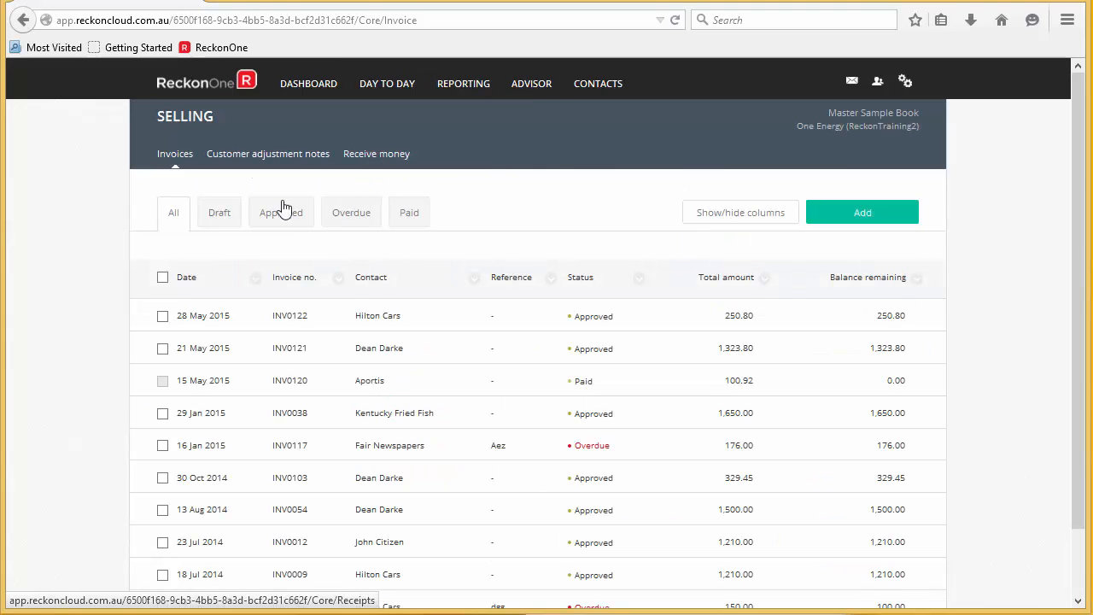
{"action": "mouse_move", "coordinate": [318, 260]}
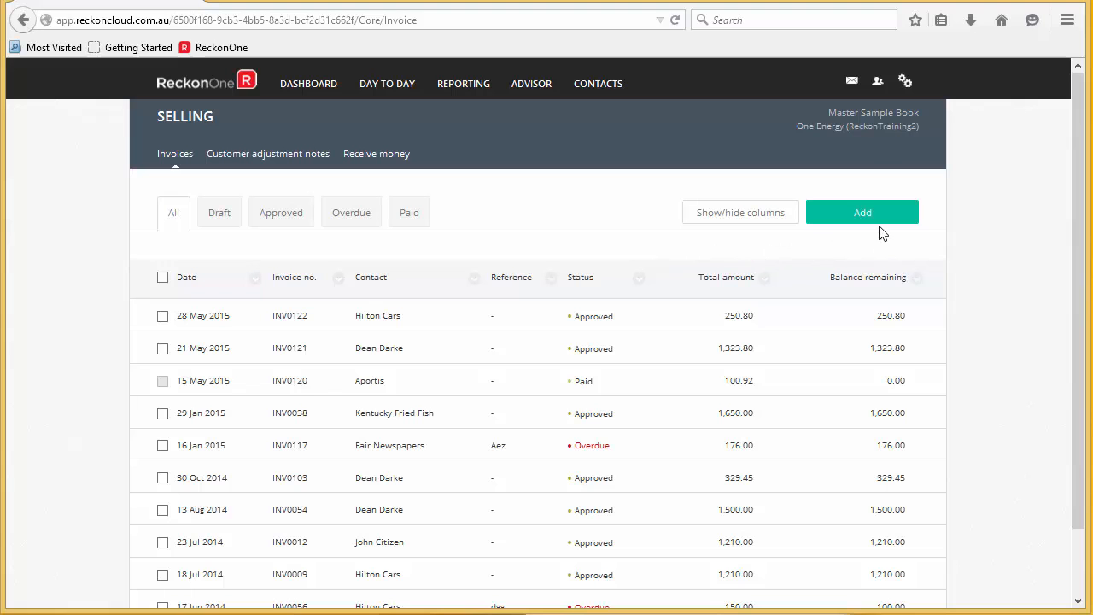
{"action": "left_click", "coordinate": [861, 212]}
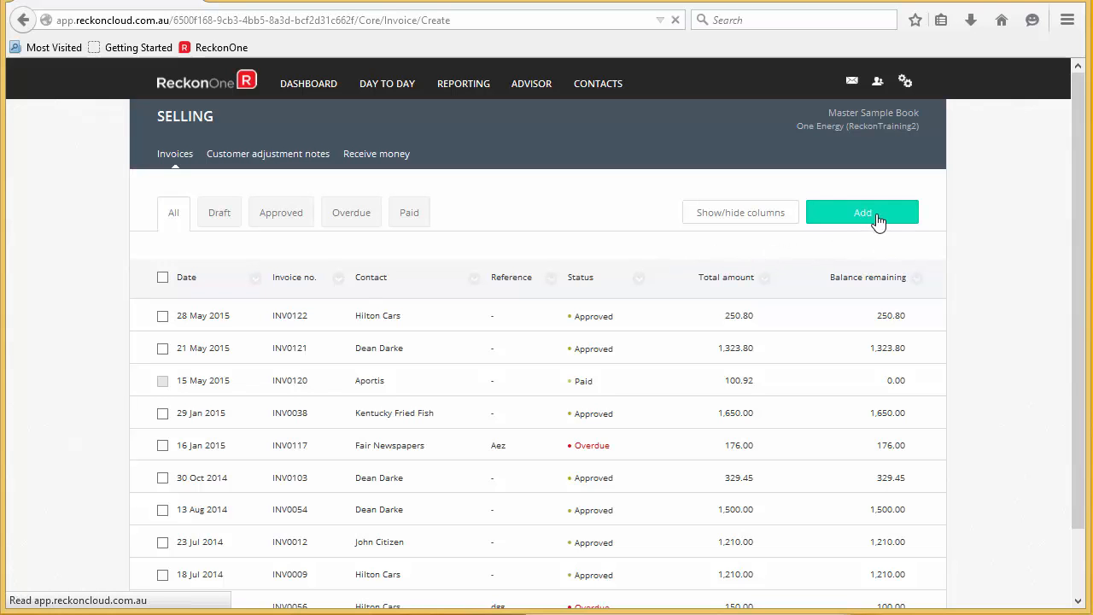
{"action": "left_click", "coordinate": [861, 212]}
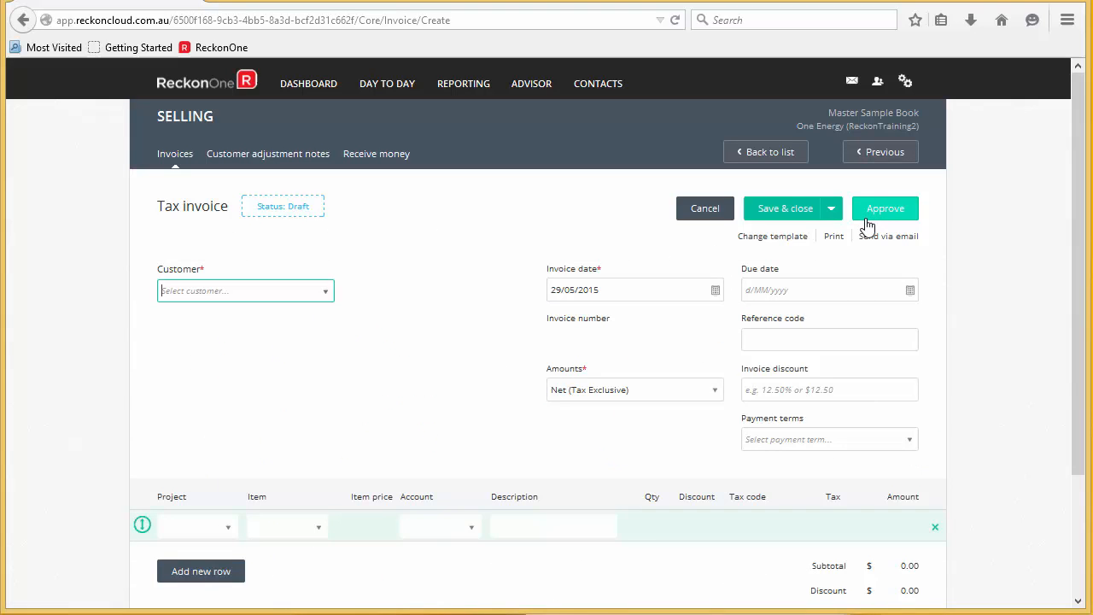
{"action": "left_click", "coordinate": [246, 290]}
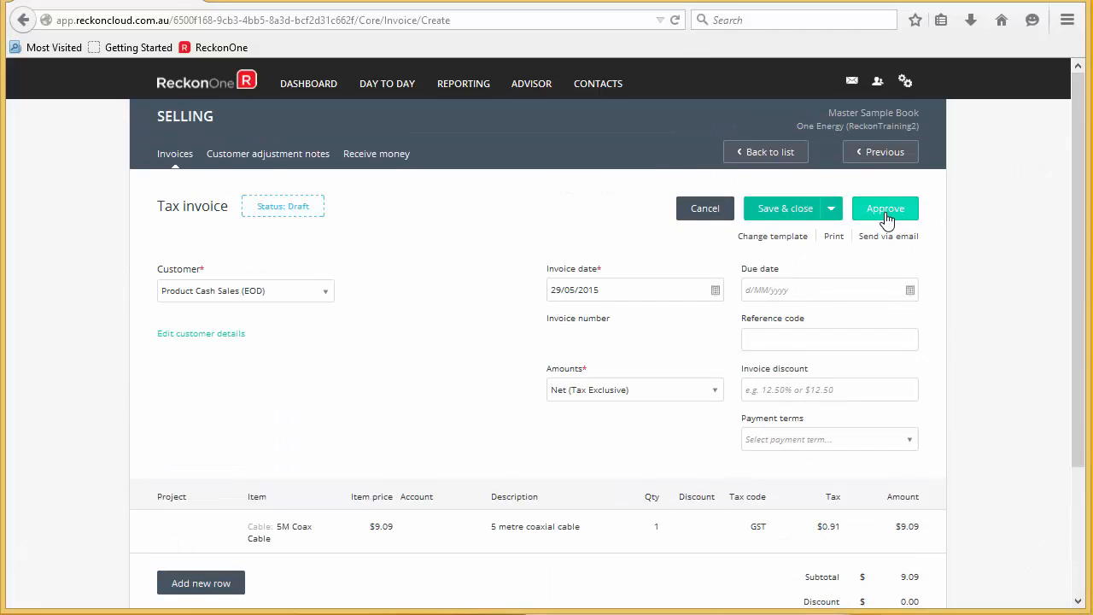
{"action": "left_click", "coordinate": [885, 209]}
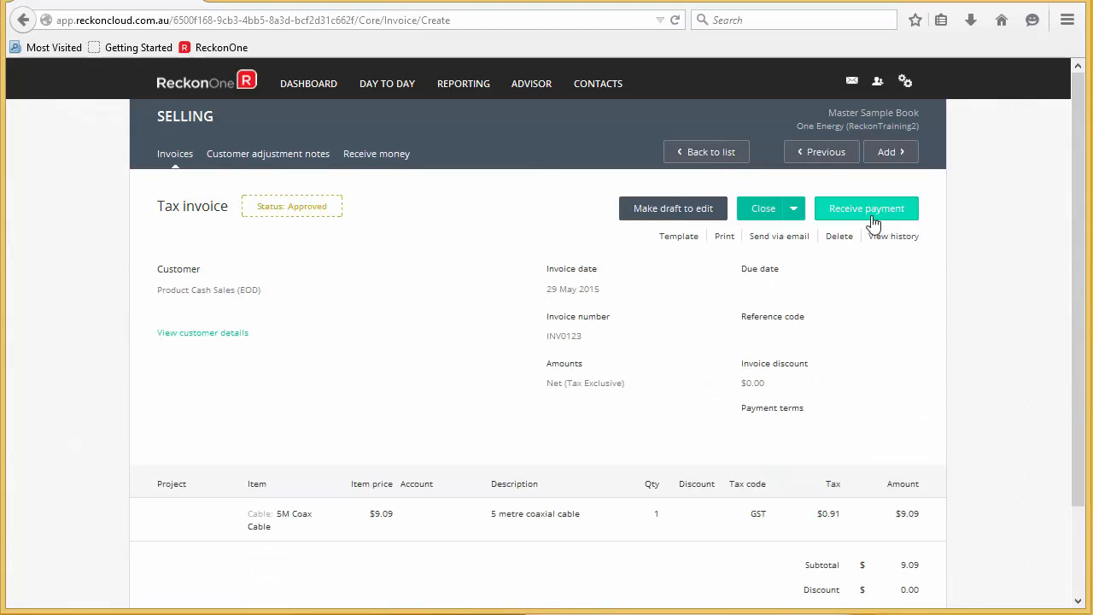
{"action": "mouse_move", "coordinate": [584, 259]}
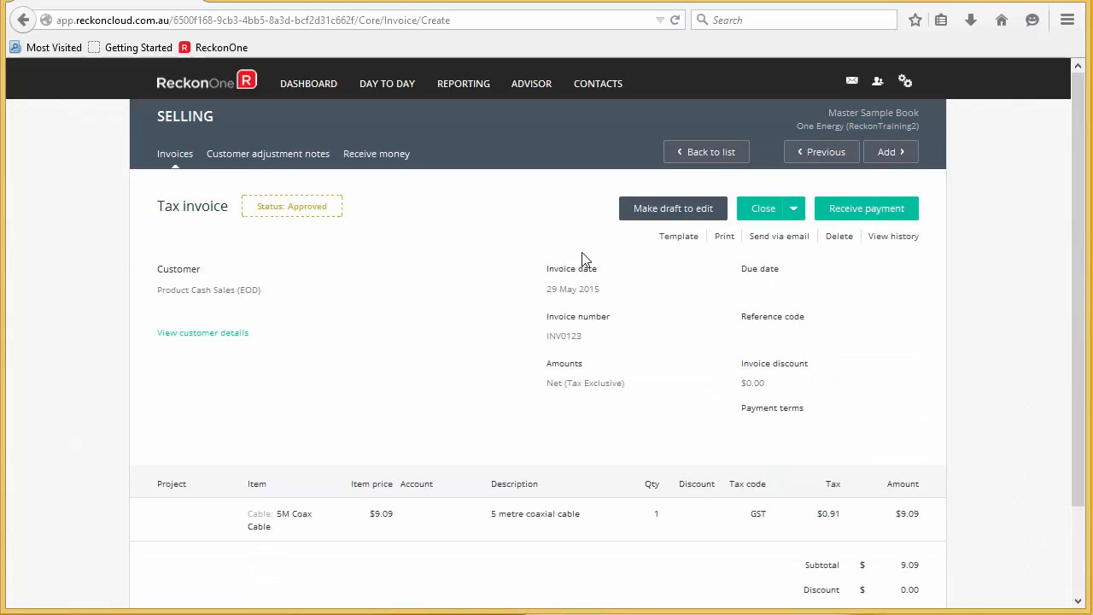
{"action": "mouse_move", "coordinate": [880, 219]}
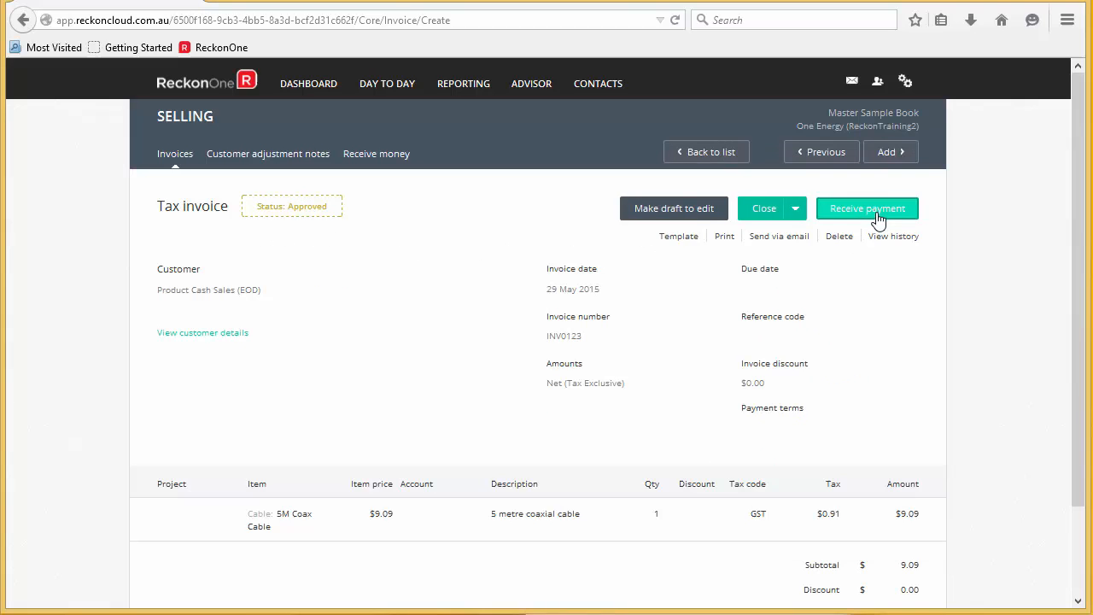
- Begin receiving payment for the invoice, saving pending changes to continue
{"action": "left_click", "coordinate": [868, 209]}
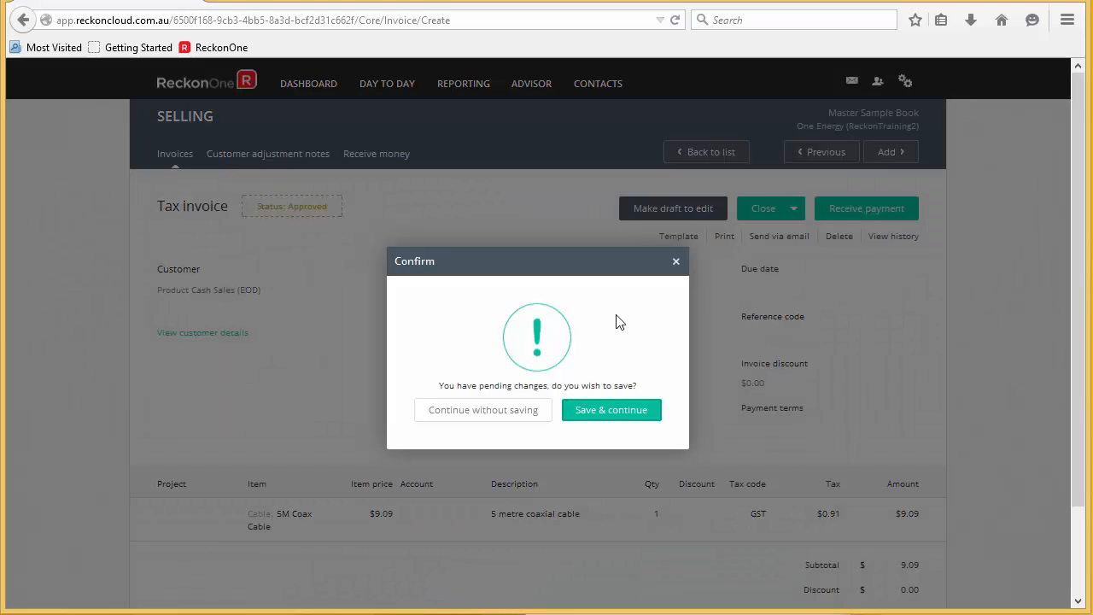
{"action": "mouse_move", "coordinate": [611, 410]}
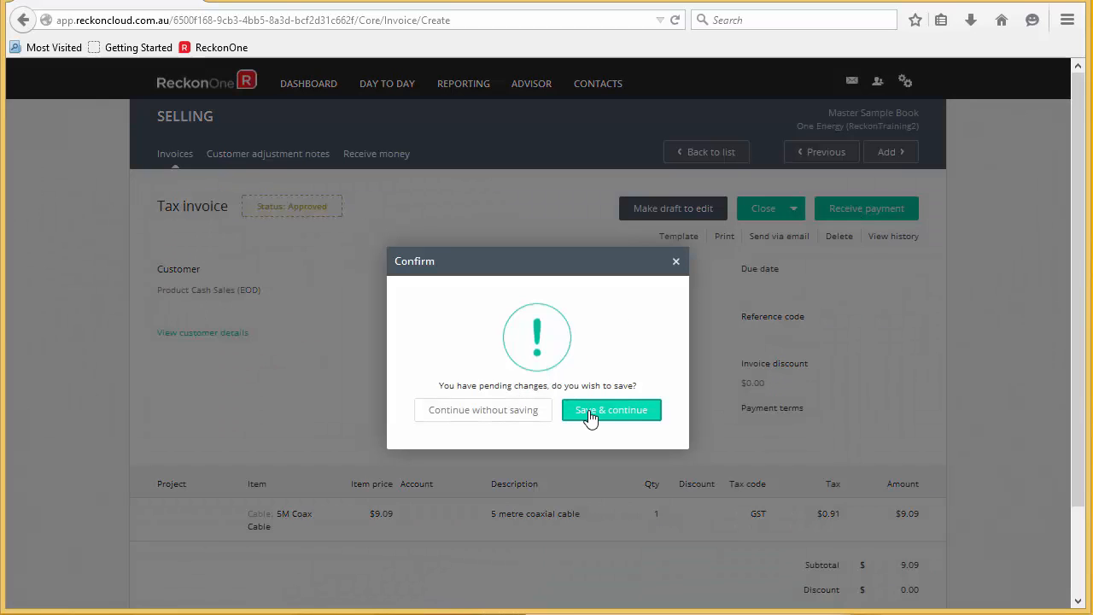
{"action": "left_click", "coordinate": [612, 410]}
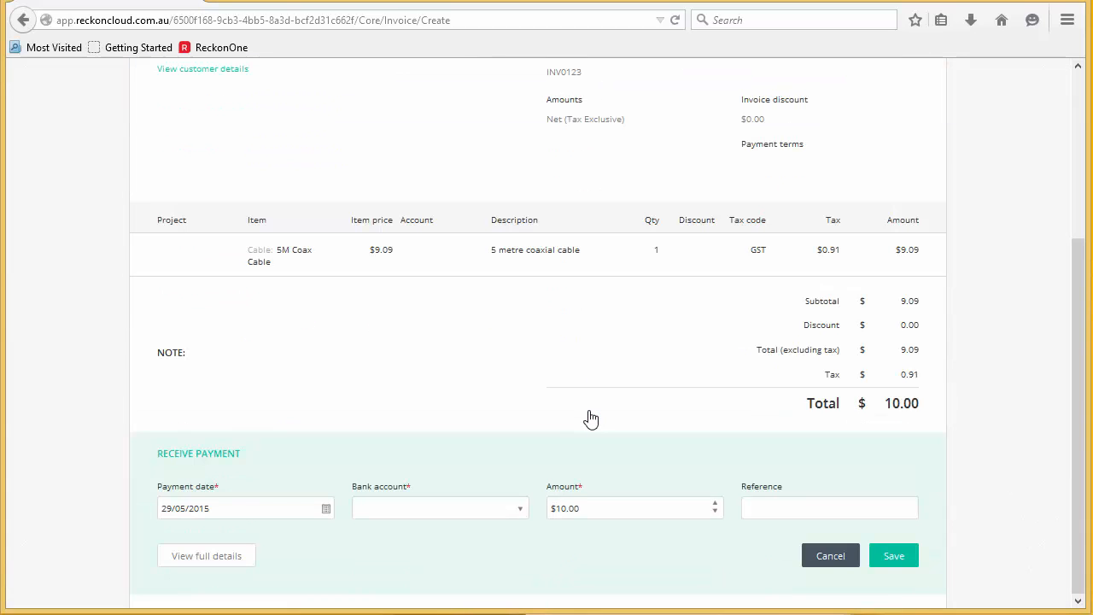
- Choose Cash as the payment's bank account and expand the full Receive money details
{"action": "left_click", "coordinate": [521, 509]}
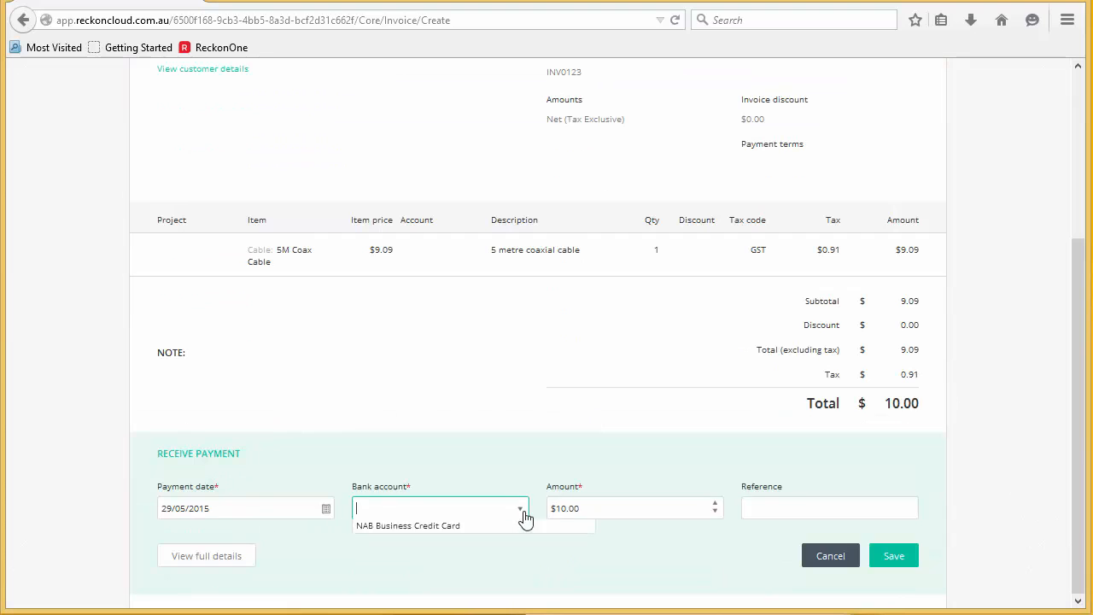
{"action": "type", "text": "Cash"}
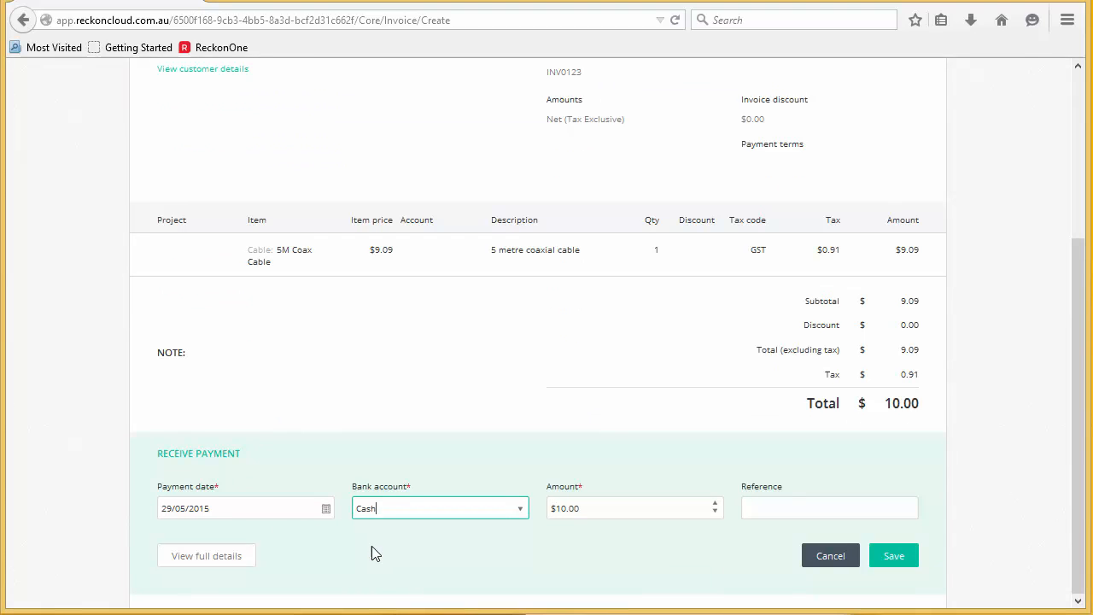
{"action": "left_click", "coordinate": [829, 507]}
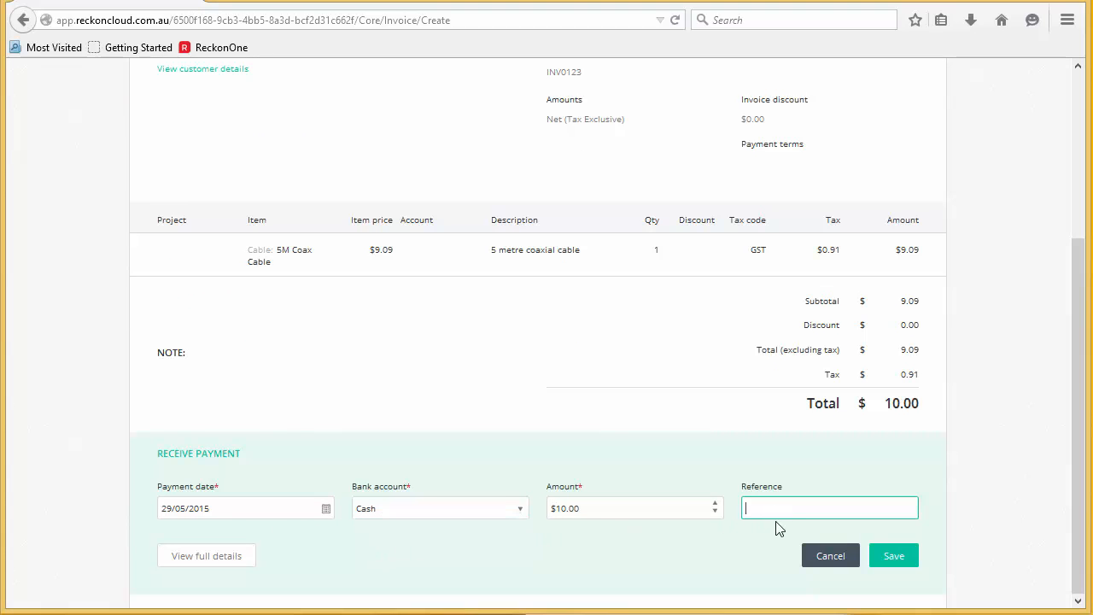
{"action": "left_click", "coordinate": [205, 555]}
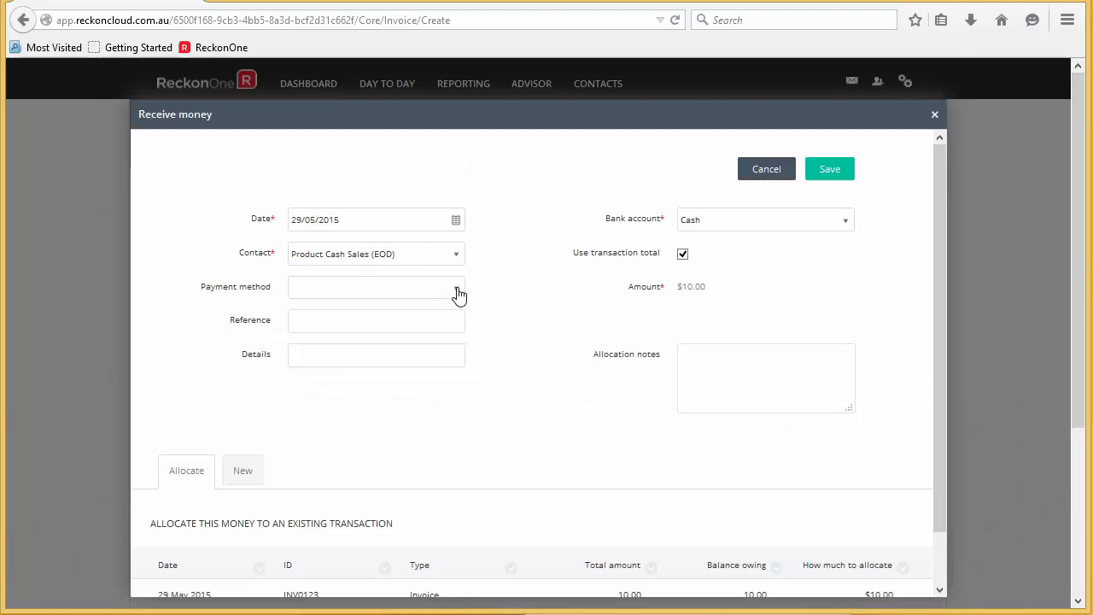
- Set the payment method to Cash and save the $10.00 payment against INV0123
{"action": "type", "text": "Cash"}
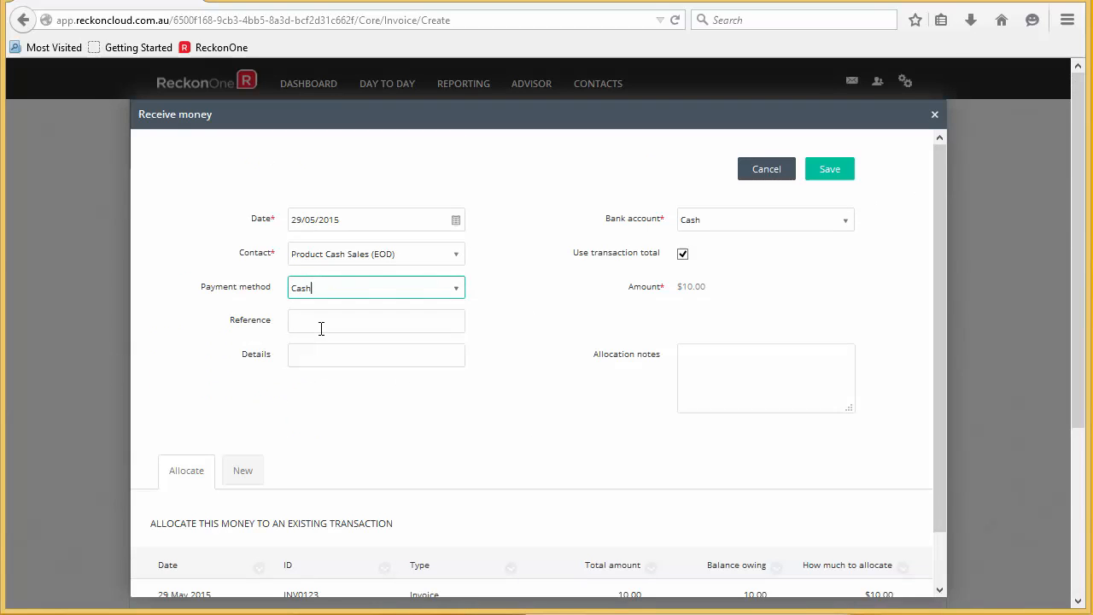
{"action": "left_click", "coordinate": [766, 377]}
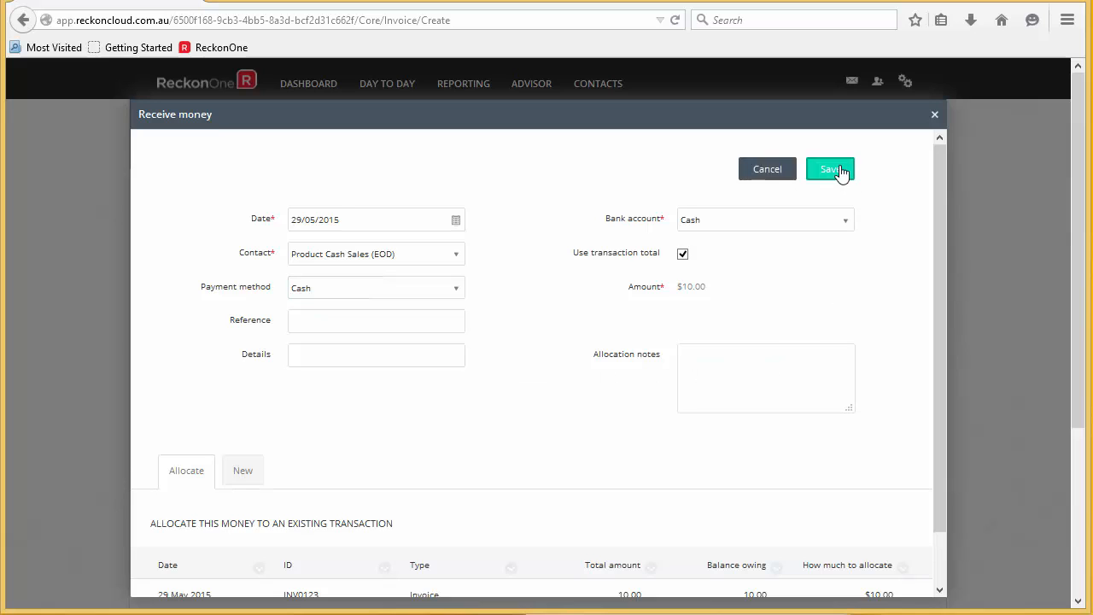
{"action": "left_click", "coordinate": [830, 169]}
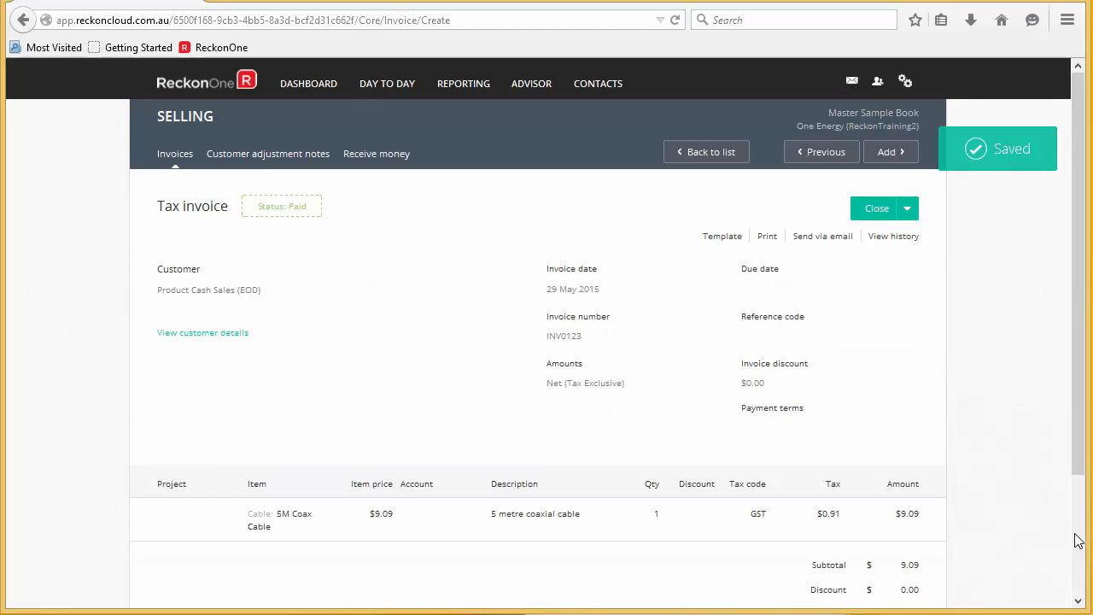
{"action": "scroll", "scroll_direction": "down", "scroll_amount": 3}
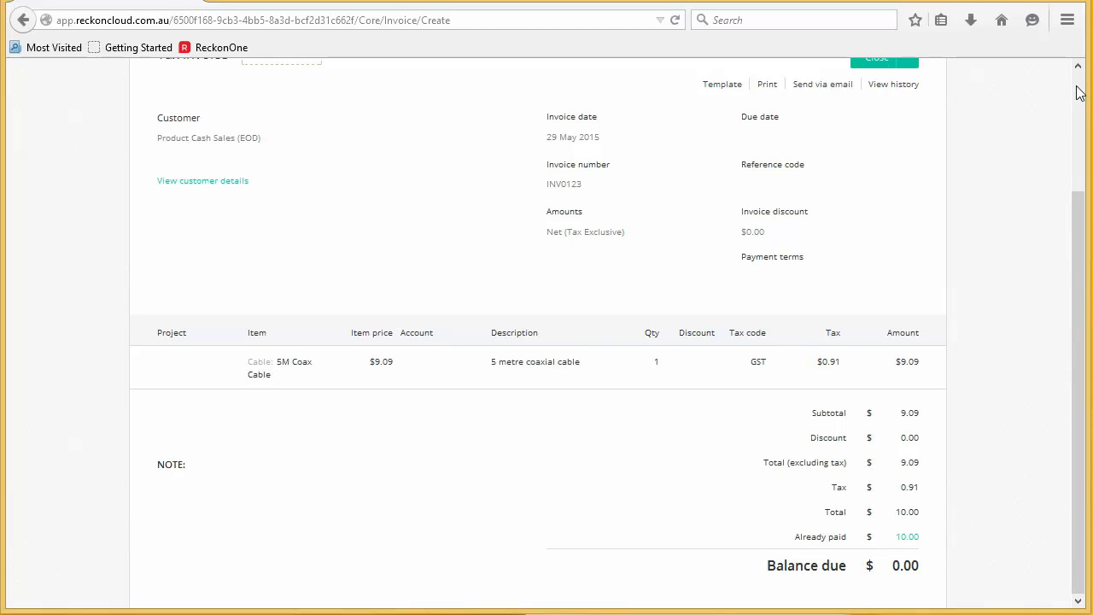
{"action": "scroll", "scroll_direction": "up", "scroll_amount": 3}
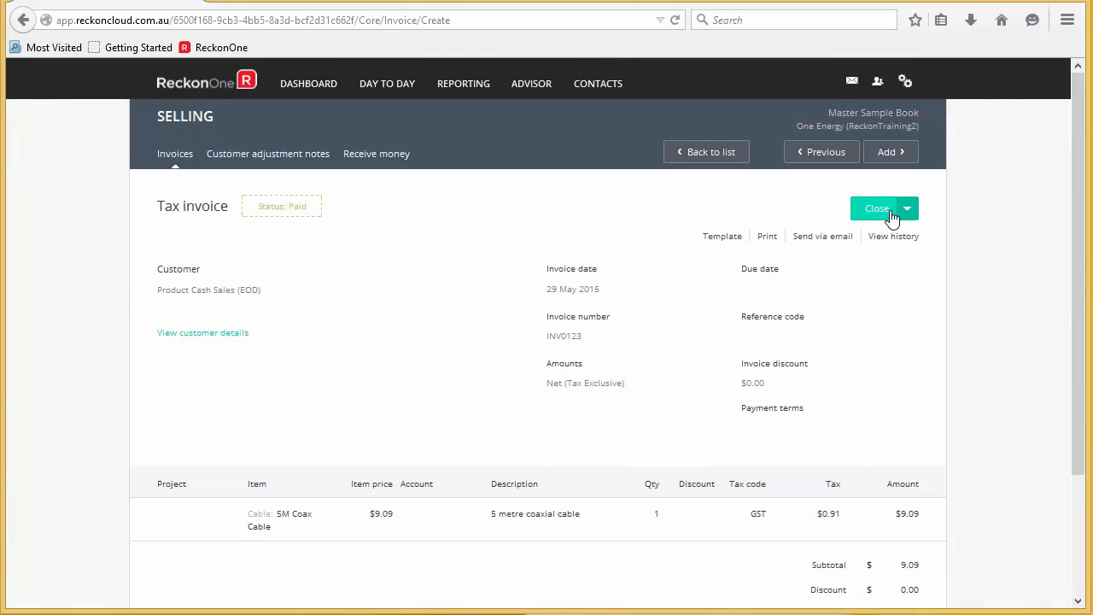